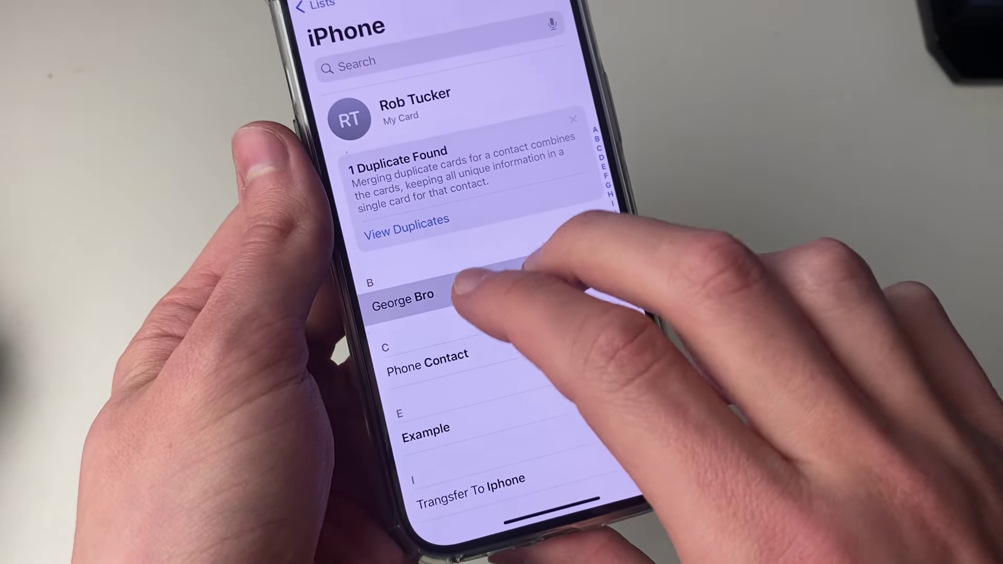
{"action": "scroll", "scroll_direction": "up", "scroll_amount": 3}
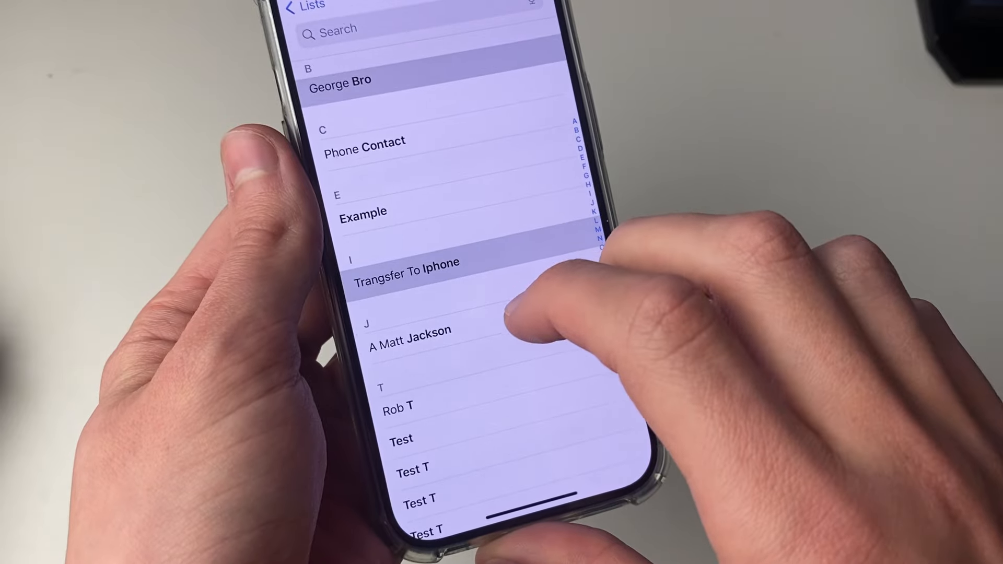
{"action": "scroll", "scroll_direction": "up", "scroll_amount": 3}
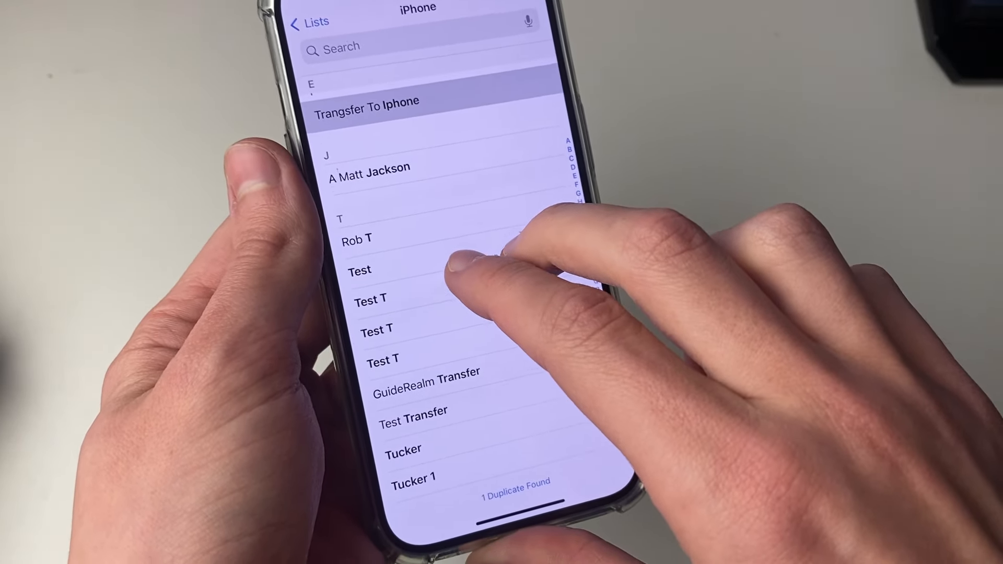
{"action": "scroll", "scroll_direction": "down", "scroll_amount": 3}
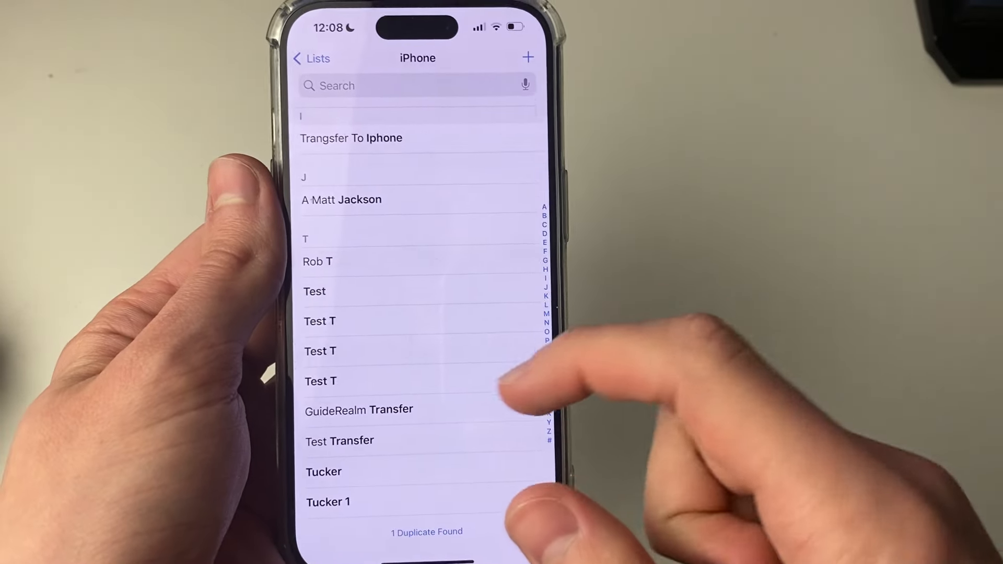
{"action": "scroll", "scroll_direction": "up", "scroll_amount": 3}
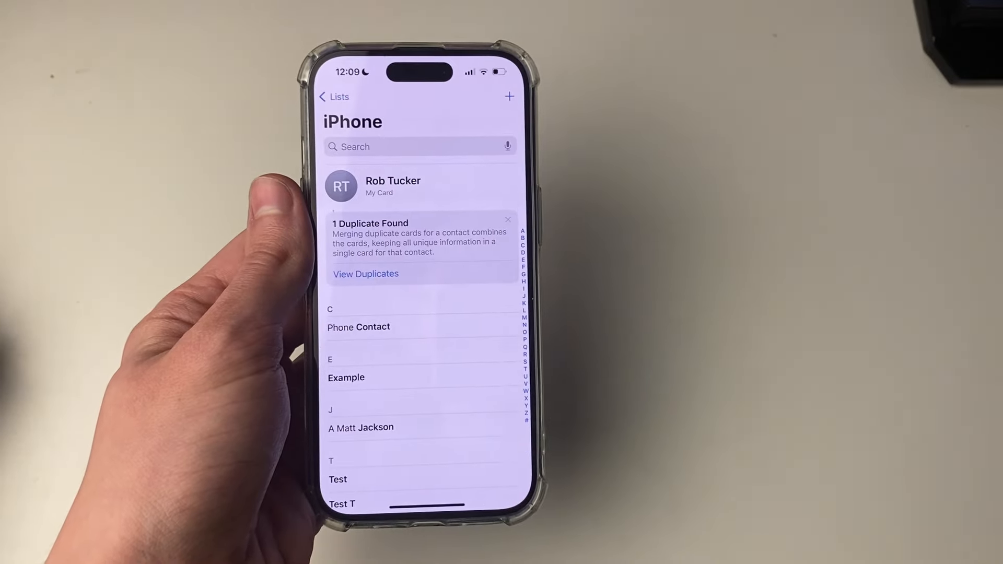